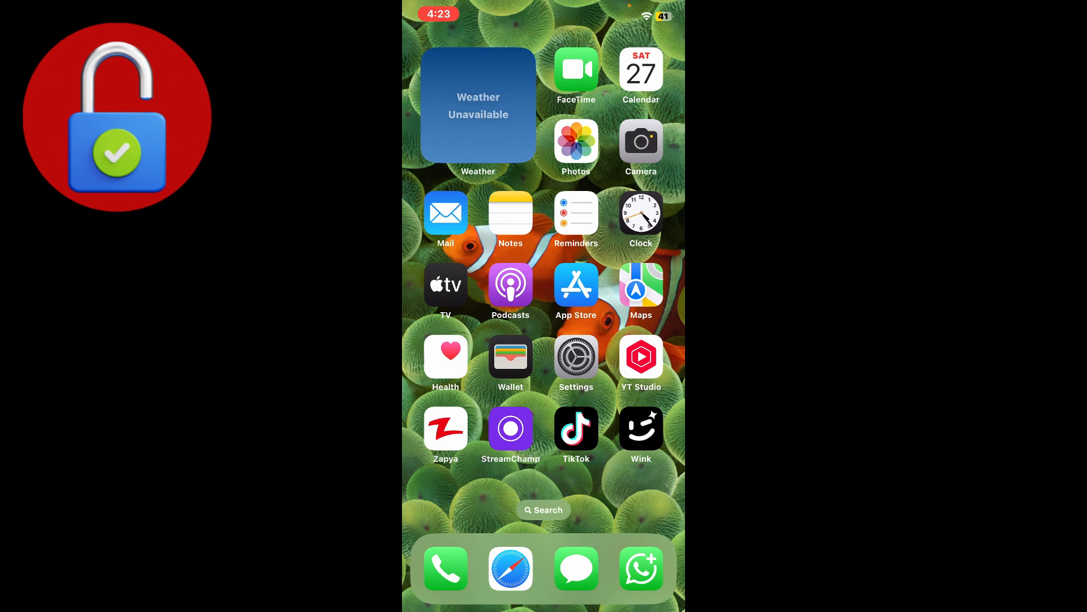
# - Go into the phone's Settings to reach YouTube's storage detail page
pyautogui.click(576, 363)
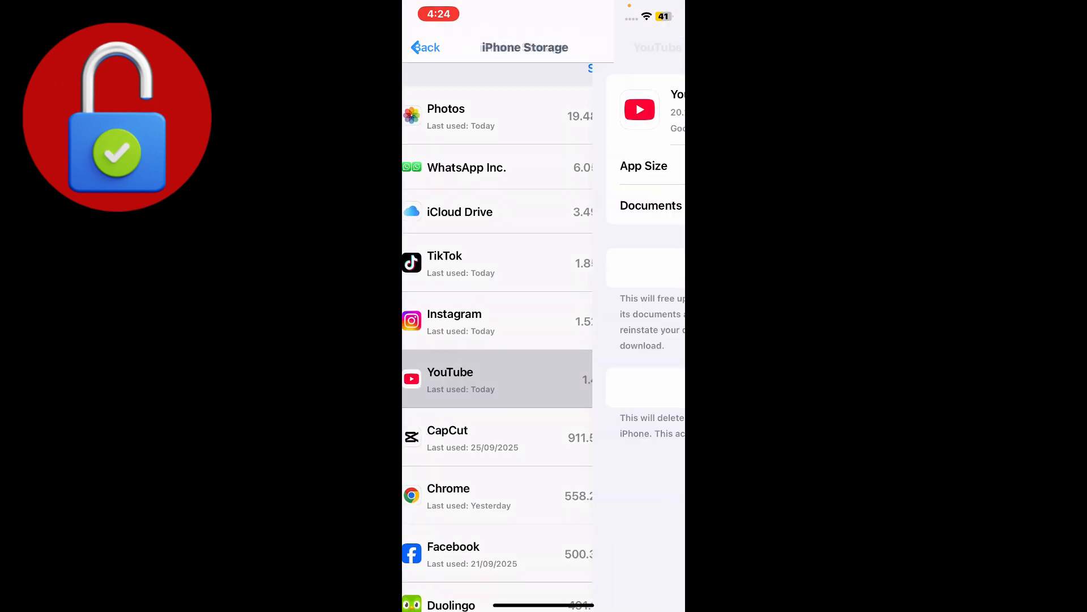
# - Back out of YouTube's storage page to the General settings page
pyautogui.click(497, 378)
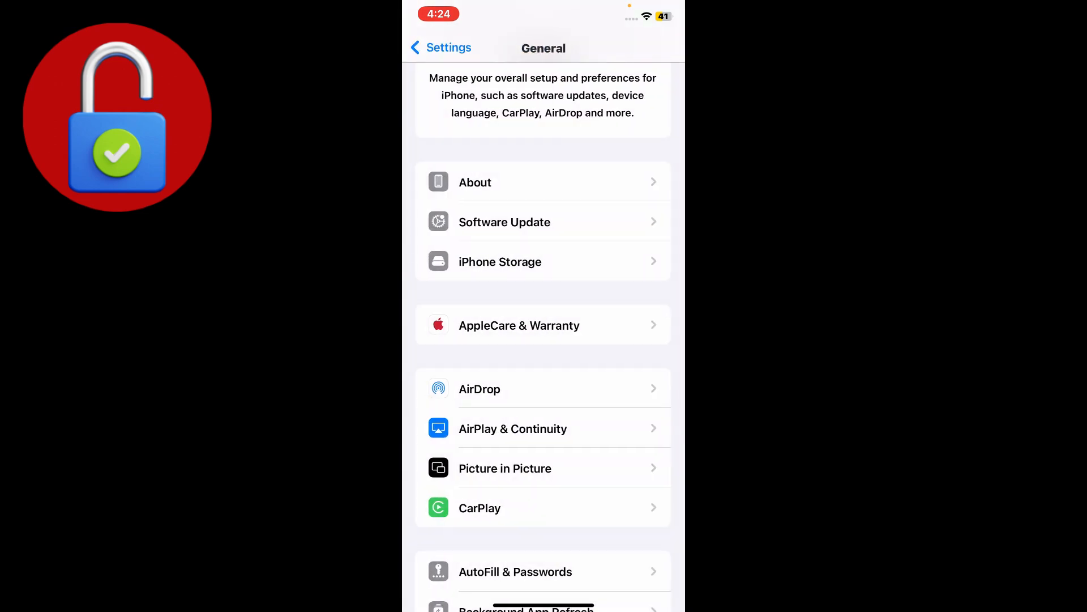
# - Reset the iPhone's network settings via Transfer or Reset iPhone > Reset
pyautogui.scroll(-3)
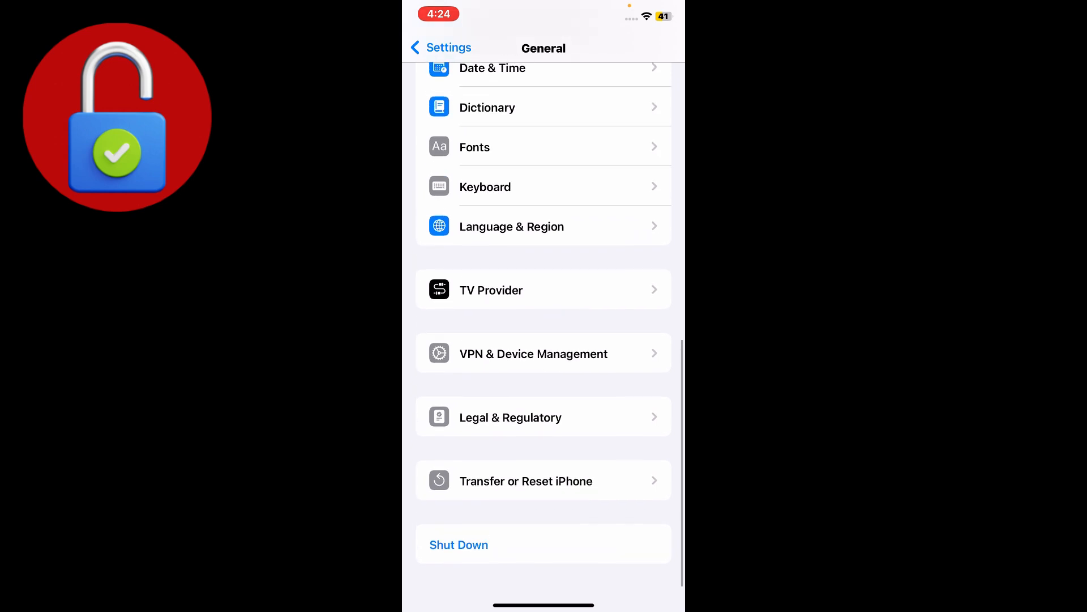
pyautogui.click(525, 481)
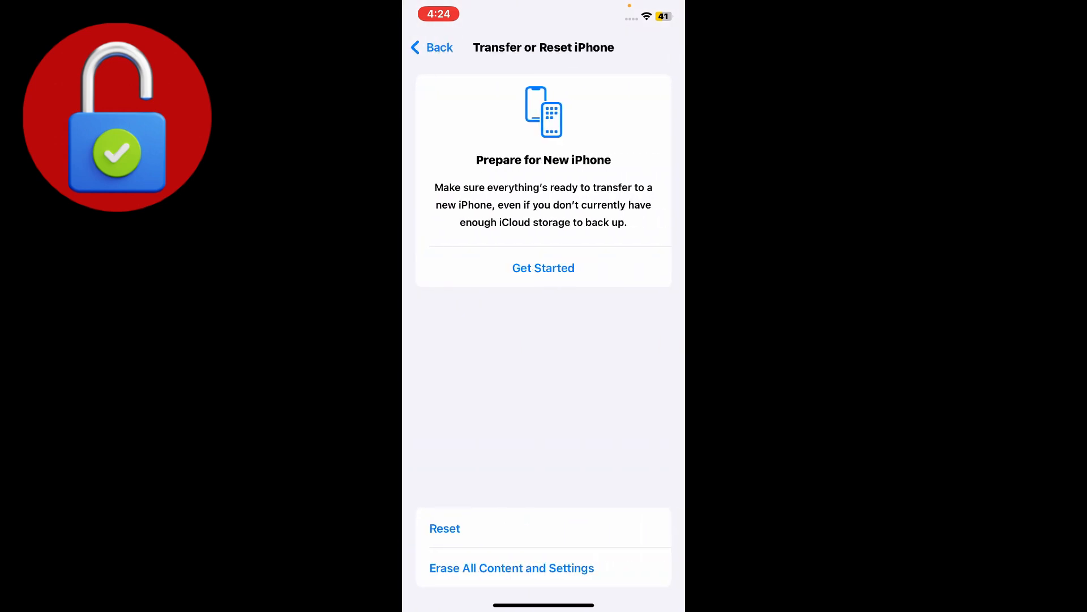
pyautogui.click(445, 528)
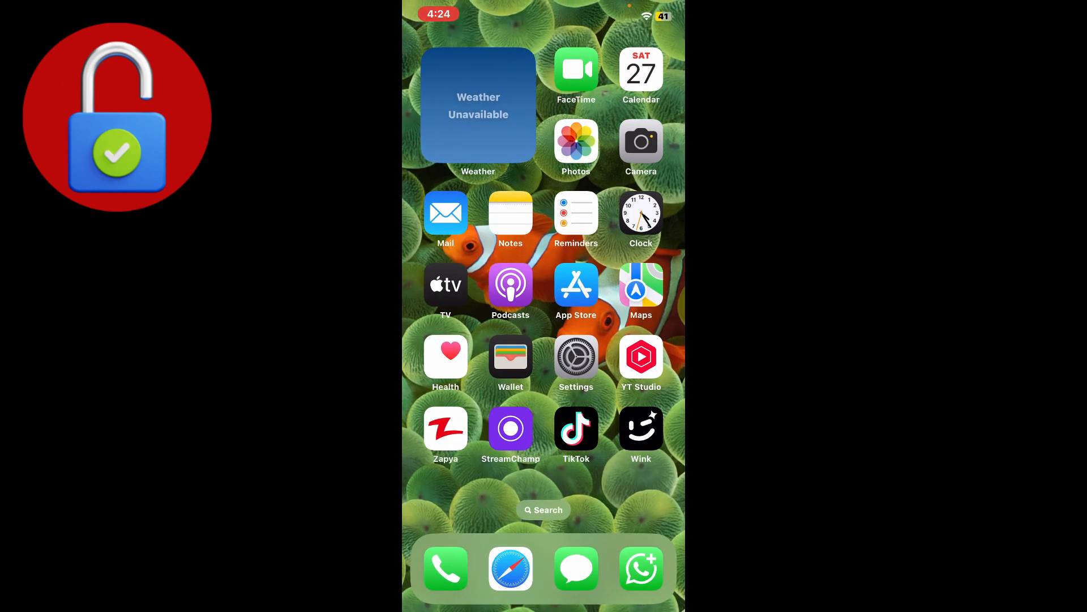
# - Launch YouTube from the home screen to confirm it plays again
pyautogui.hscroll(-3)
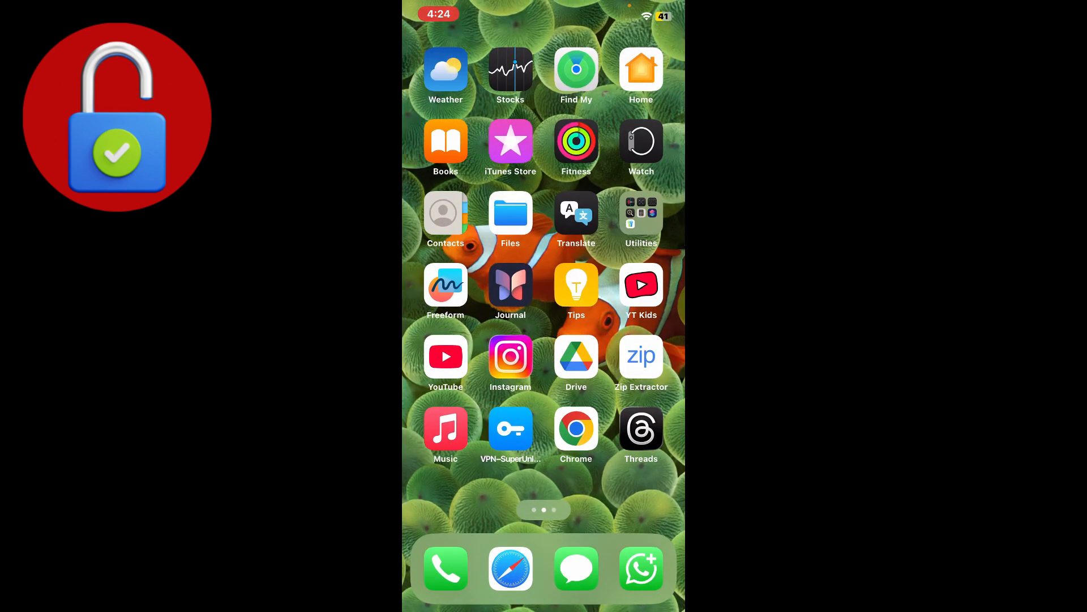
pyautogui.click(445, 356)
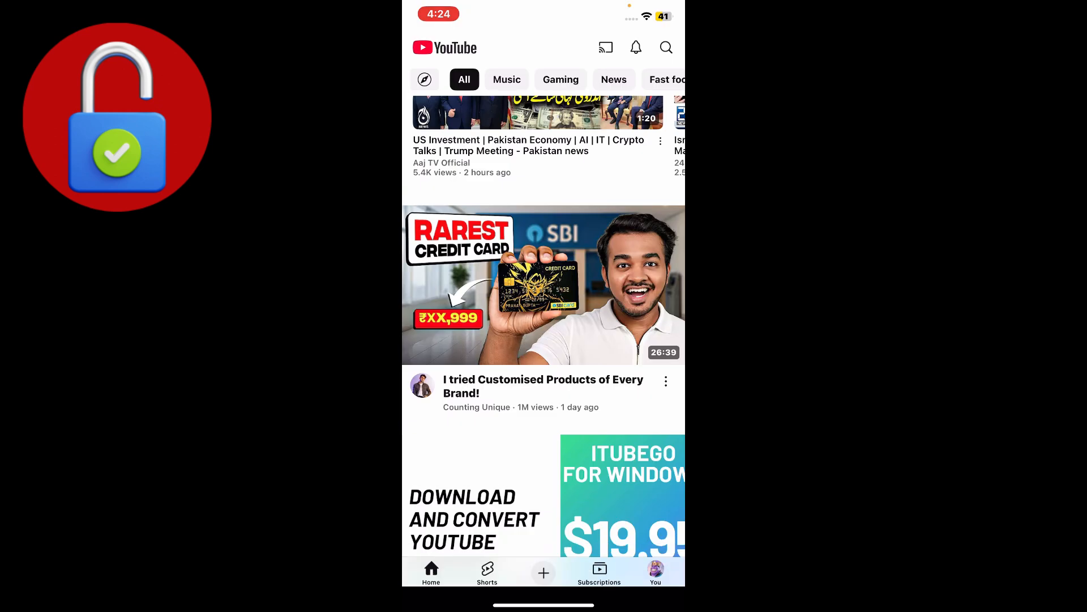
pyautogui.scroll(-3)
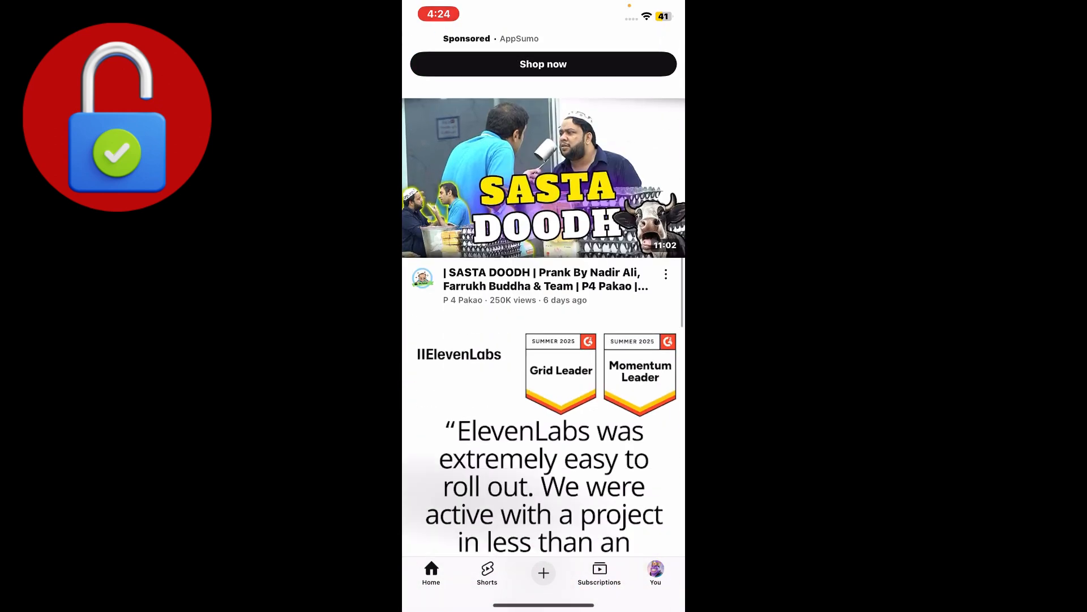
pyautogui.scroll(3)
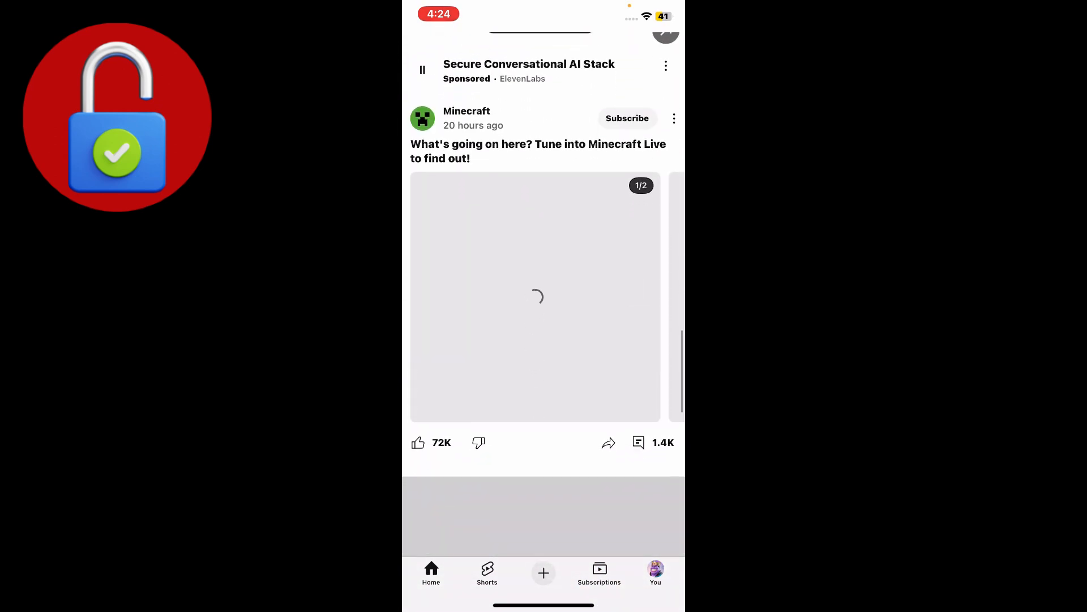